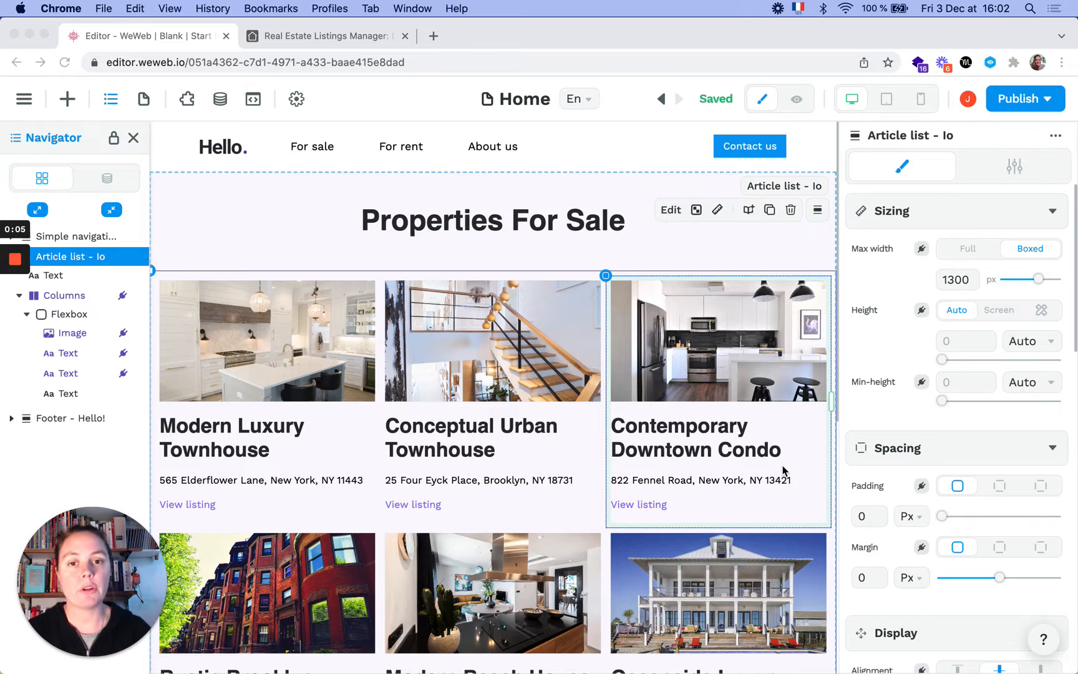
- Find the Paginator in the Toolkit via 'pagina' and place it below the property listings
scroll("down", 3)
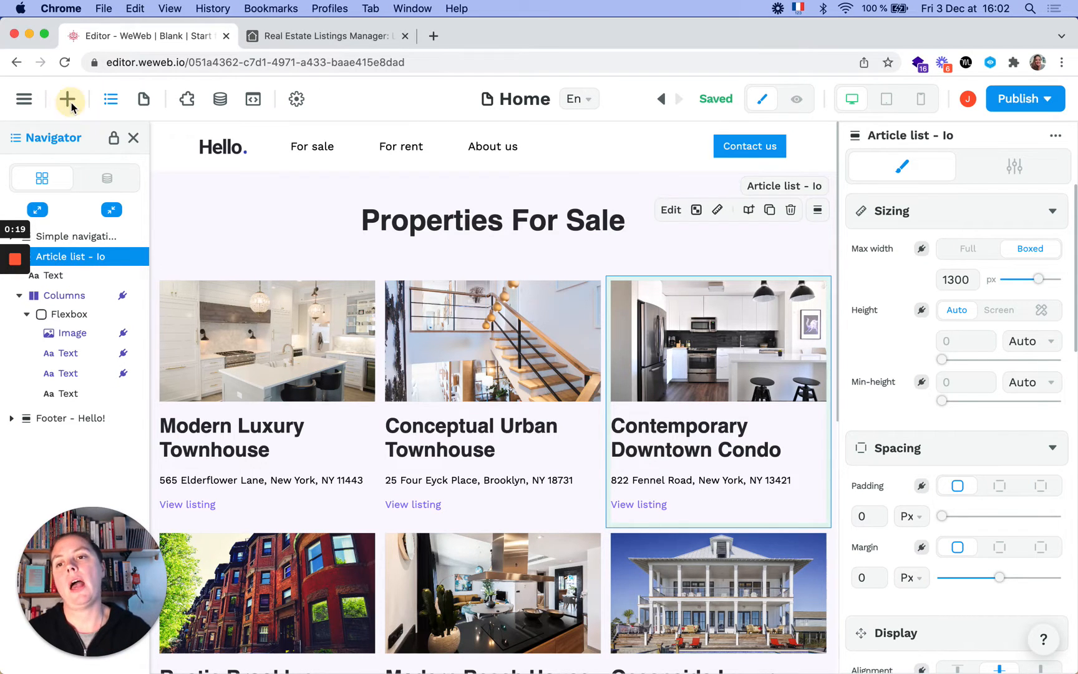
left_click(67, 98)
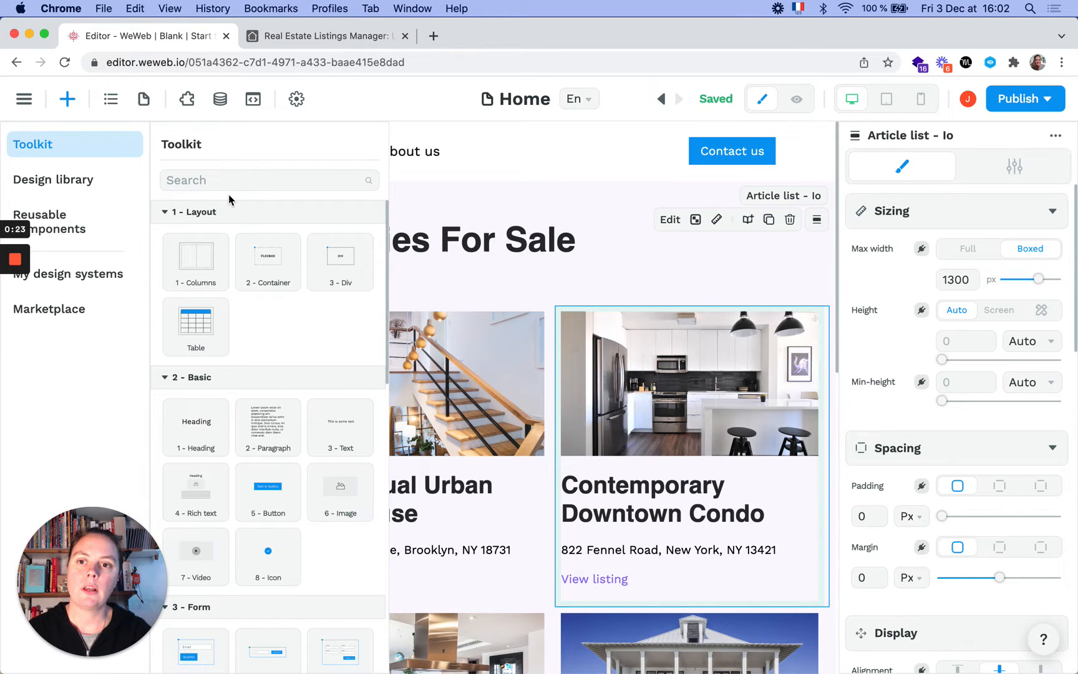
type("pagina")
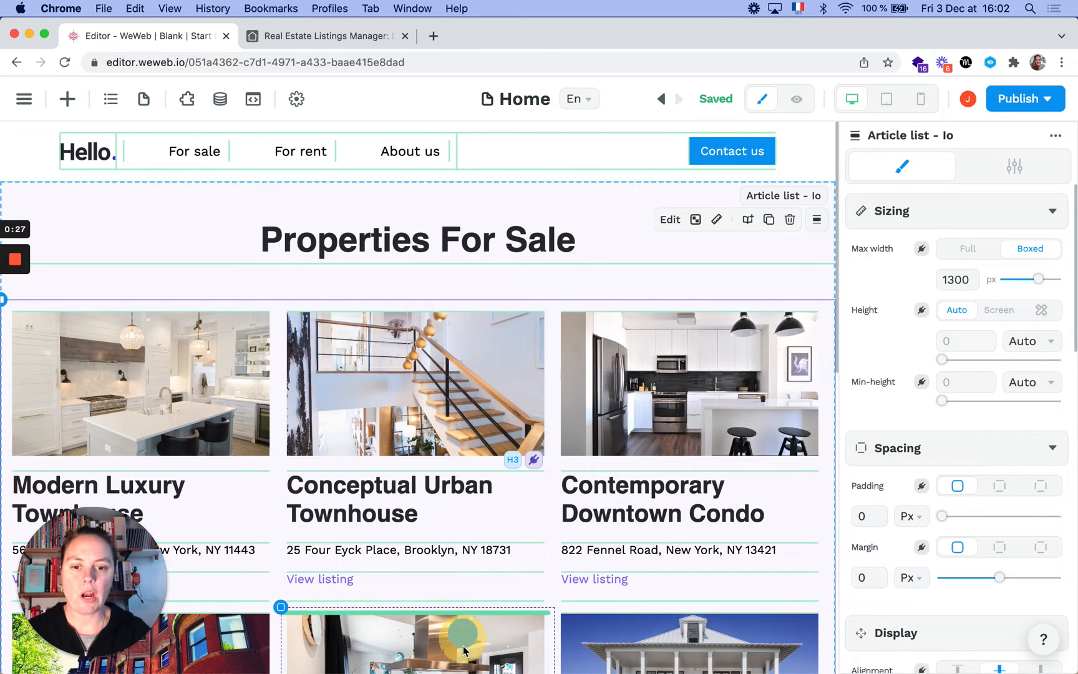
scroll("down", 3)
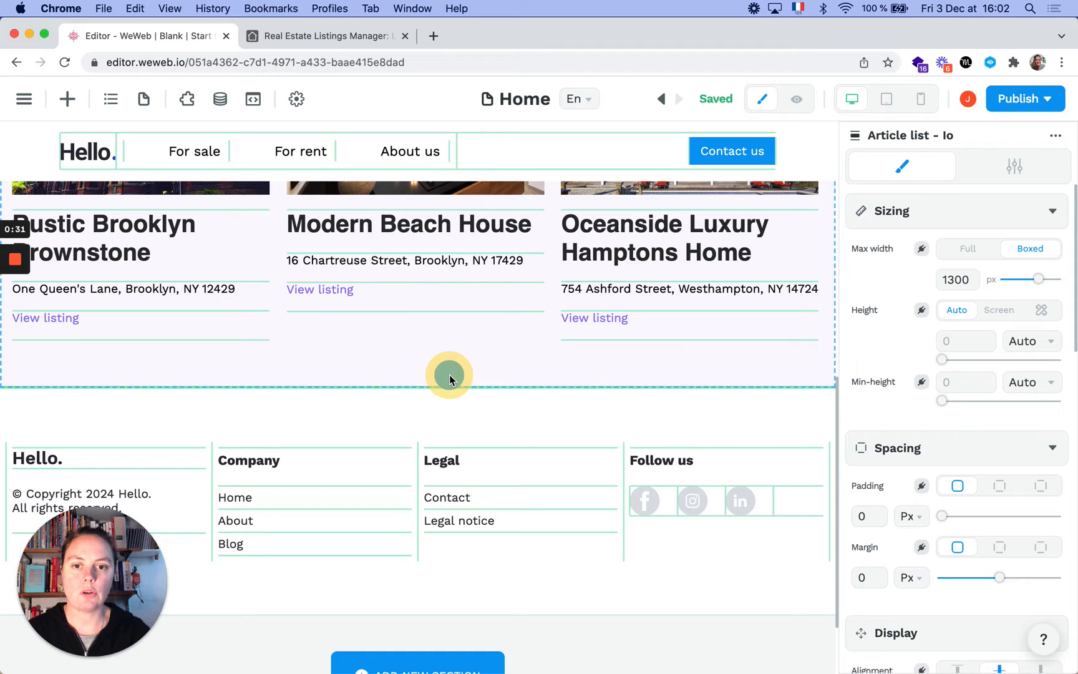
left_click(439, 394)
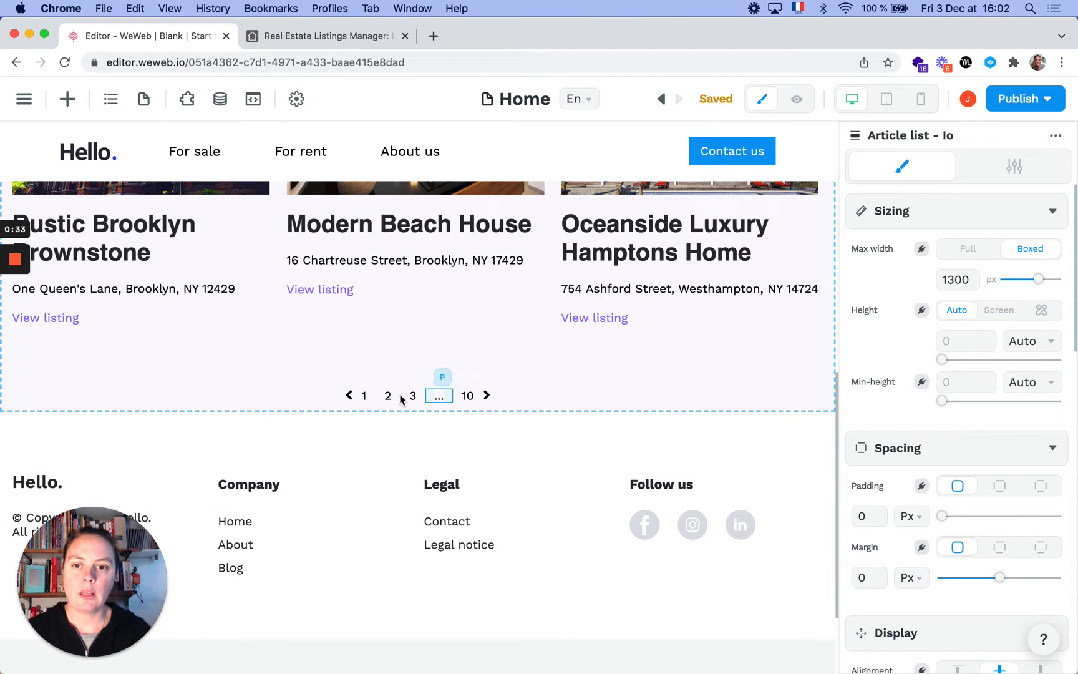
- Set the paginator's Collection to Real Estate Listings and go to the Data panel's collections
left_click(414, 394)
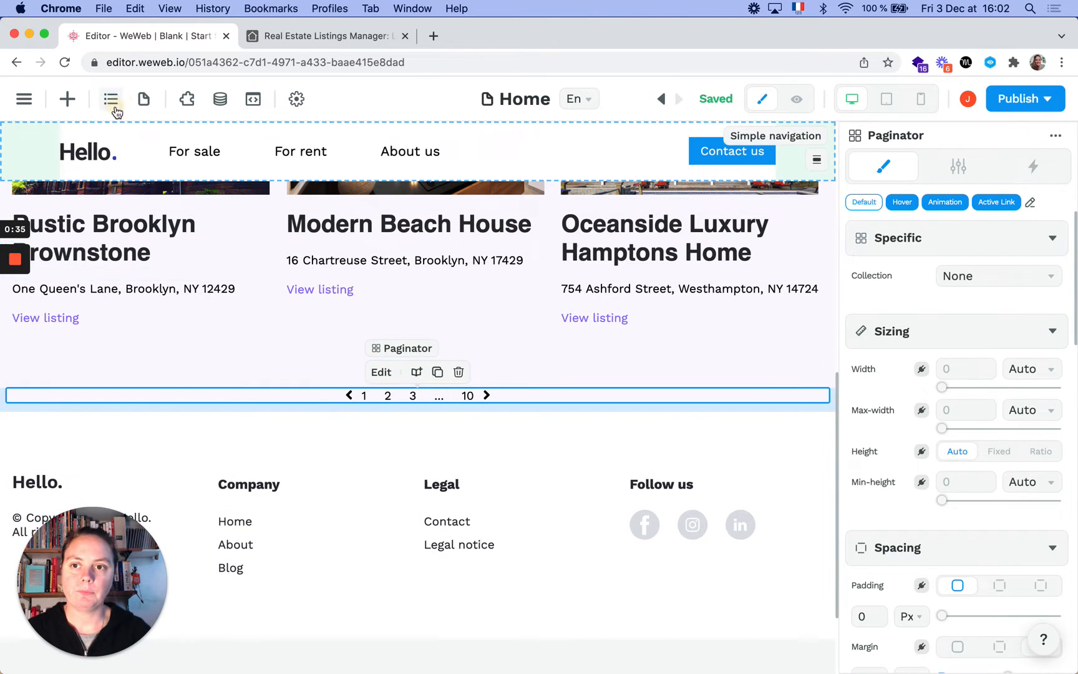
left_click(111, 98)
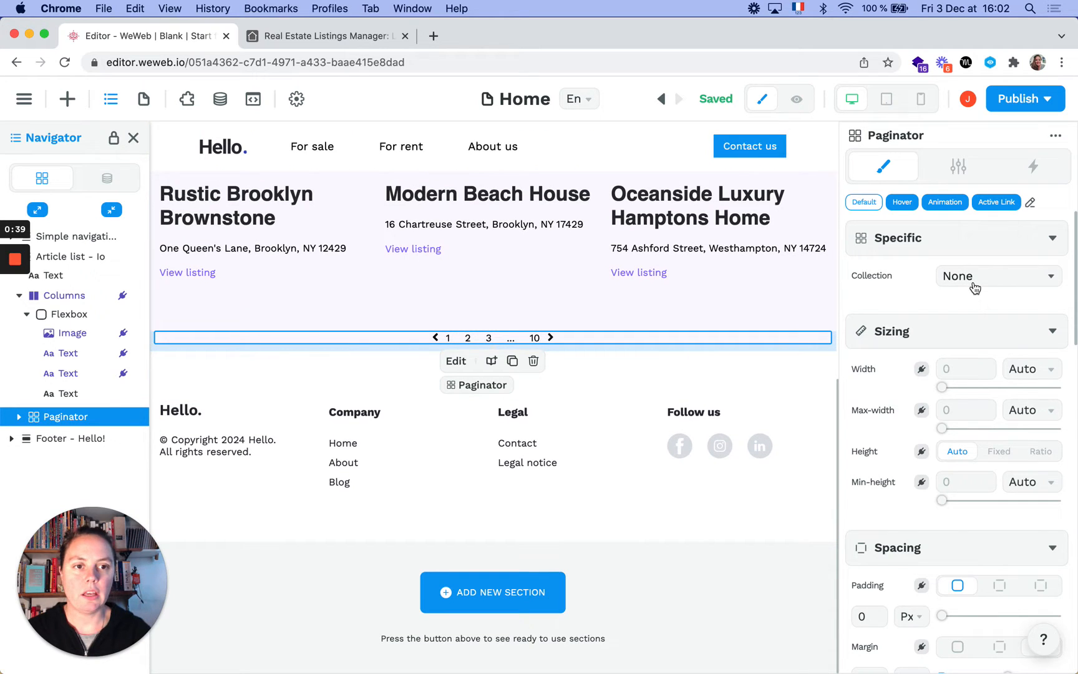
left_click(997, 276)
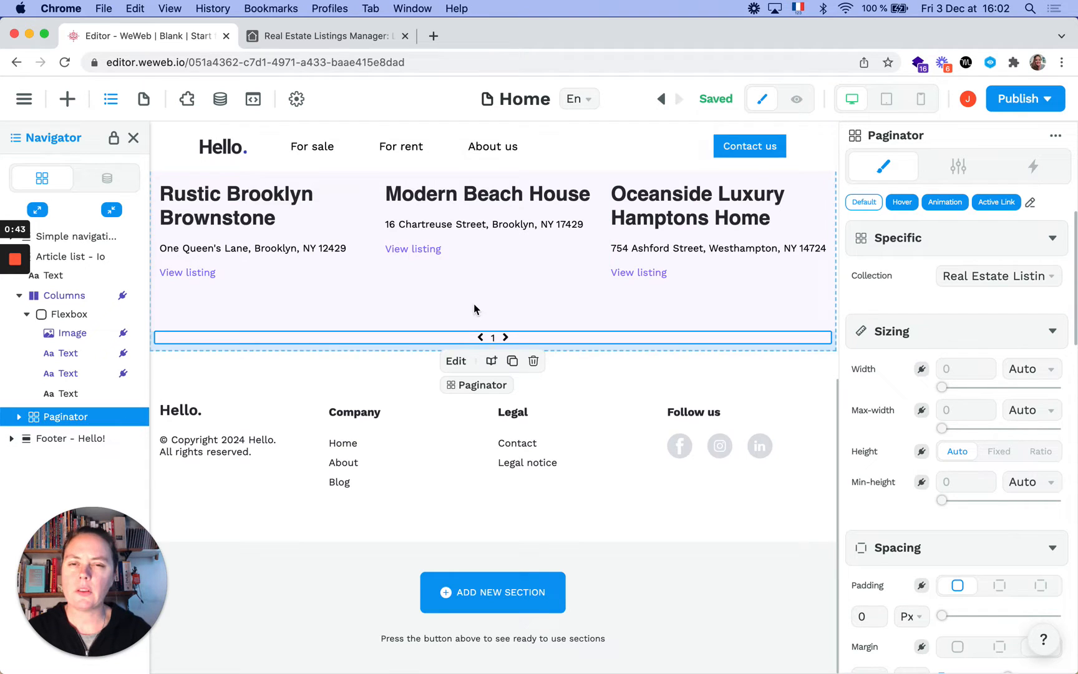
scroll("down", 3)
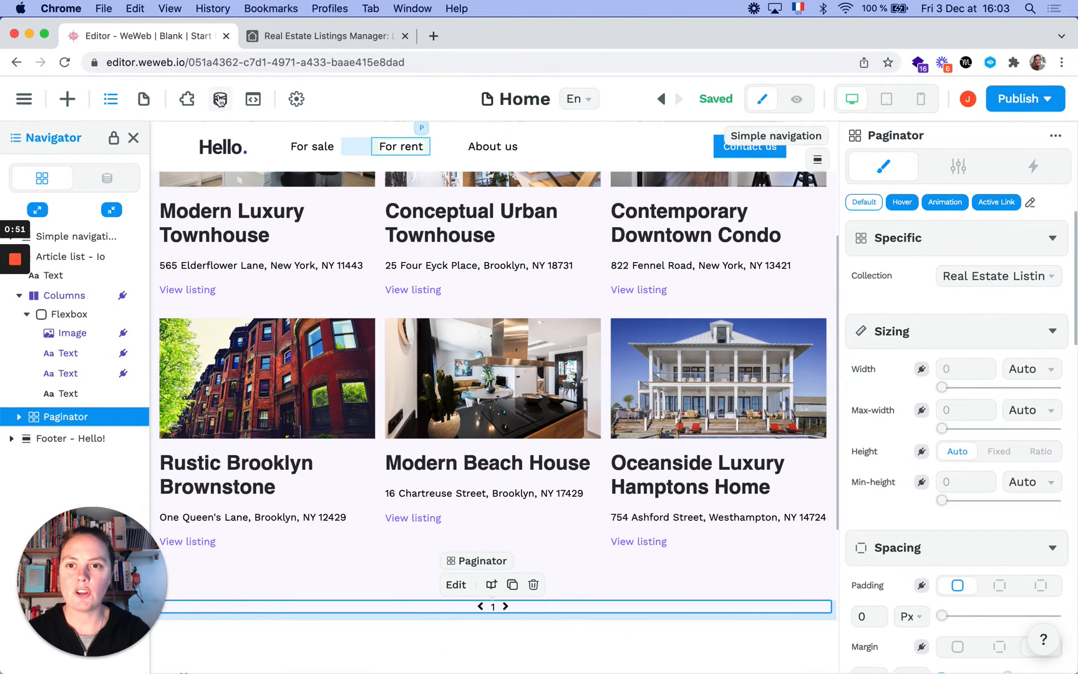
left_click(220, 99)
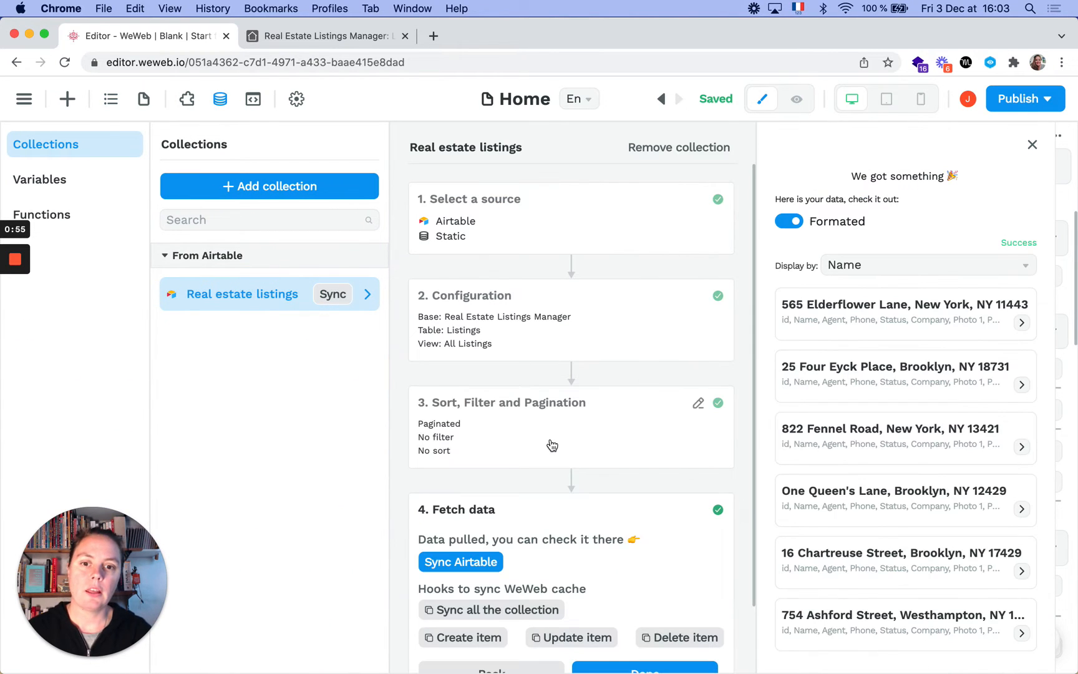
- Set Sort, Filter and Pagination to 3 items per page and finish the collection setup
left_click(697, 403)
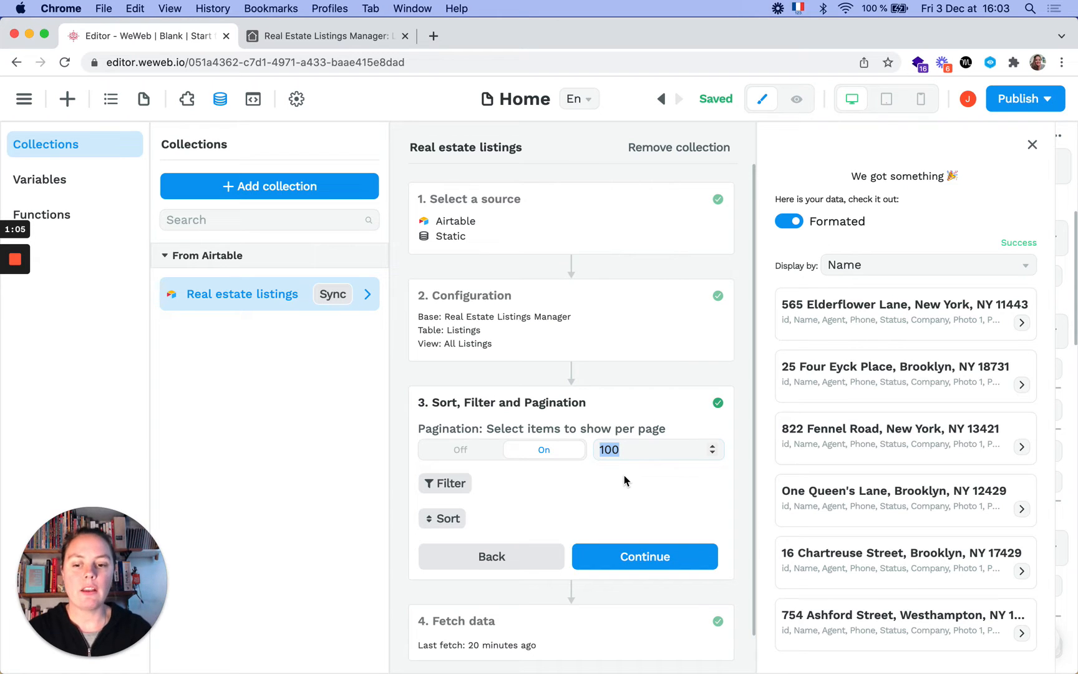
type("3")
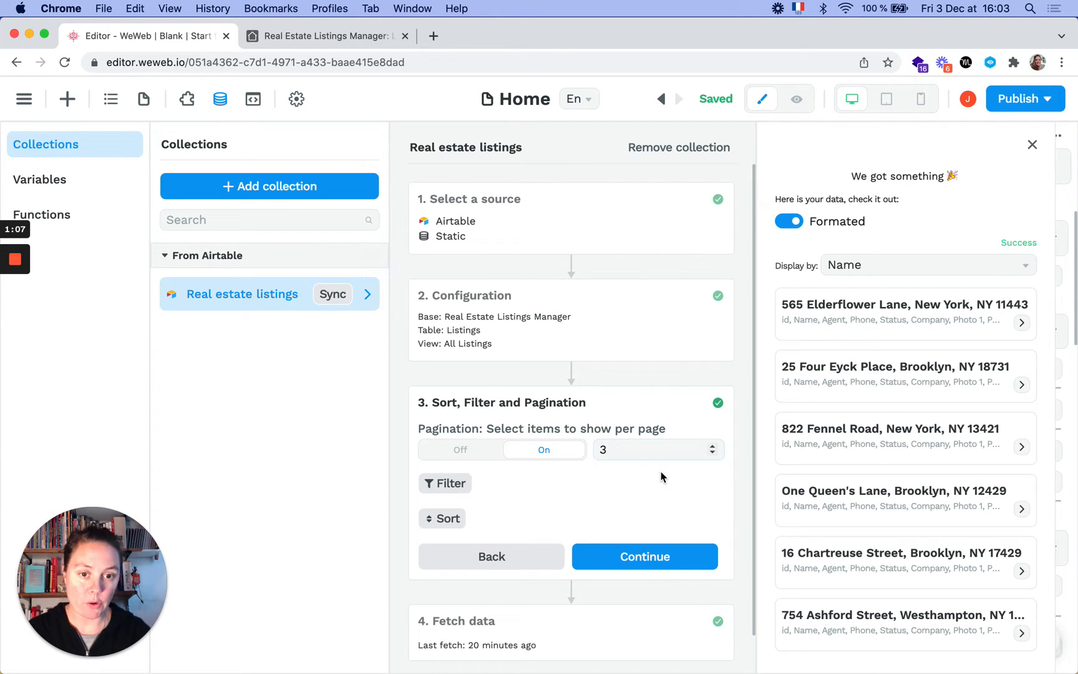
left_click(644, 557)
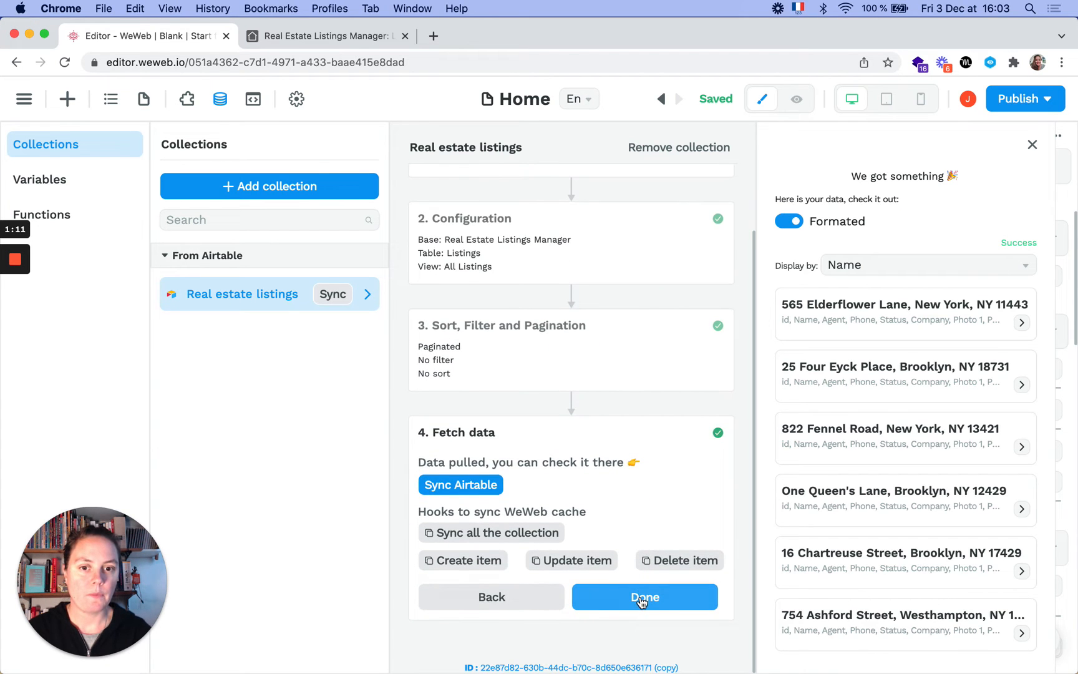
left_click(644, 596)
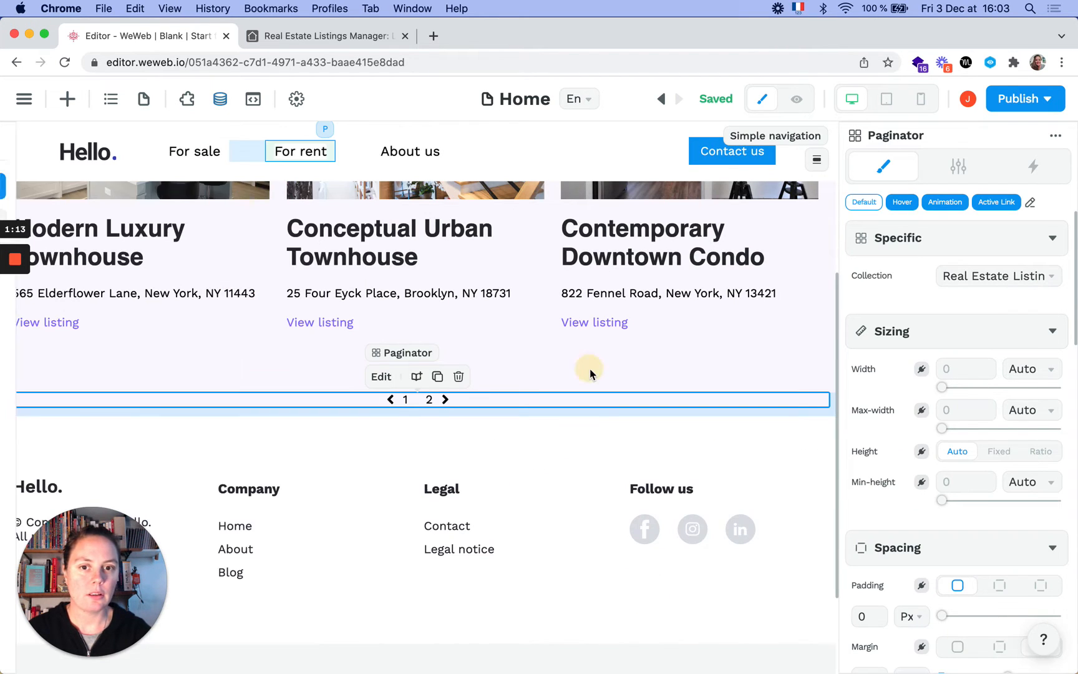
- Switch the Home page to preview mode showing three listings and a two-page paginator
scroll("down", 3)
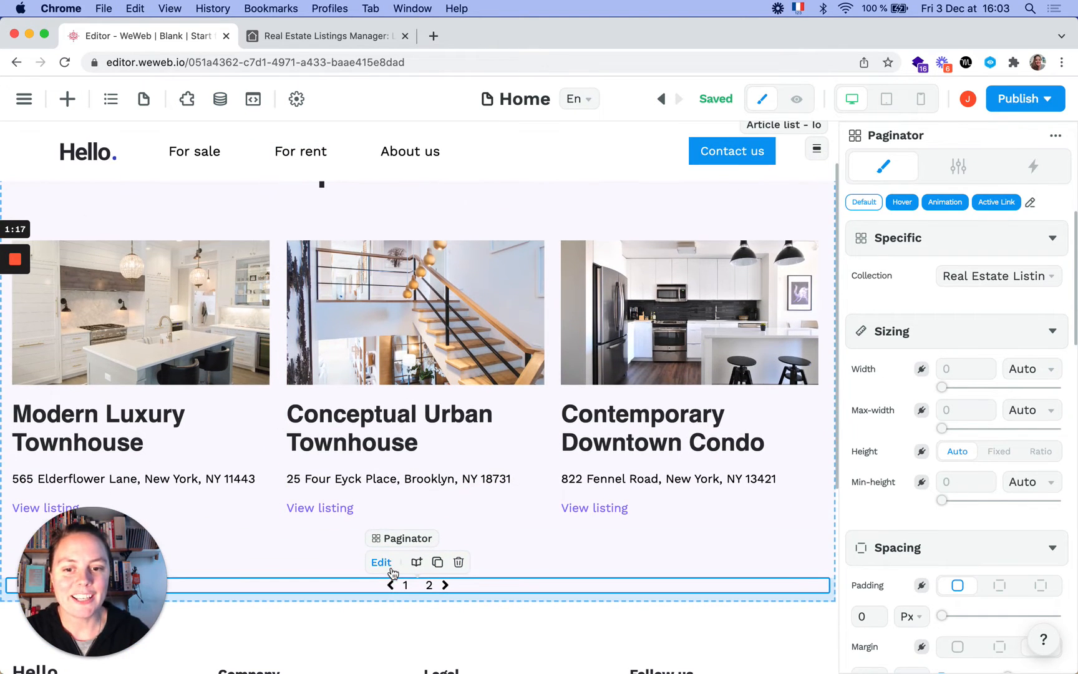
left_click(1057, 136)
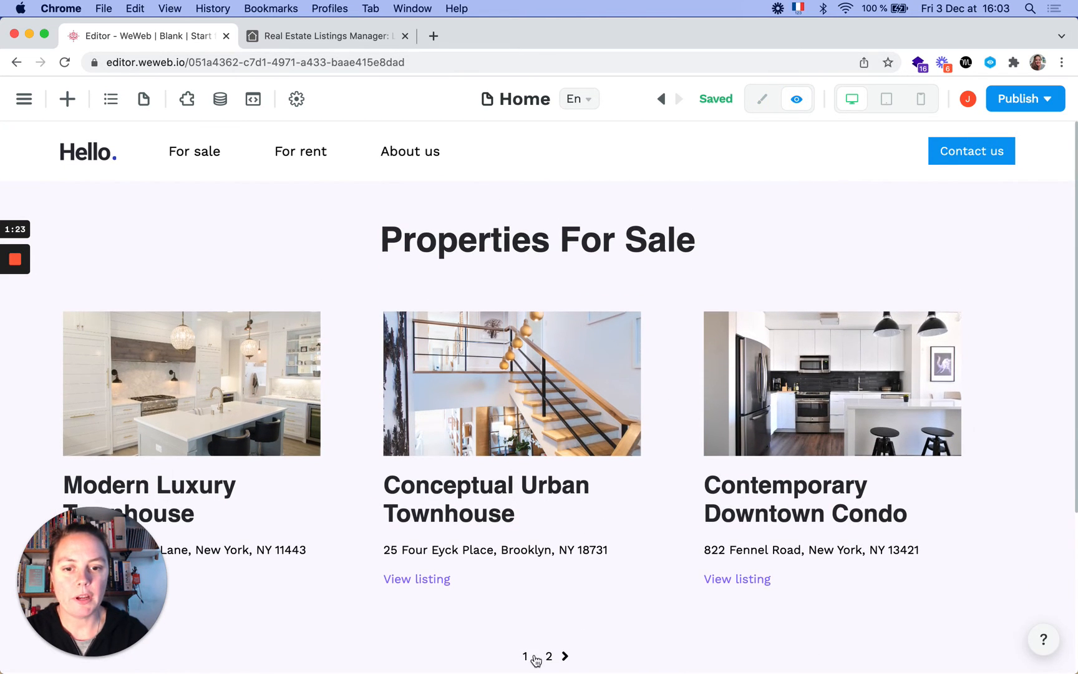
left_click(549, 656)
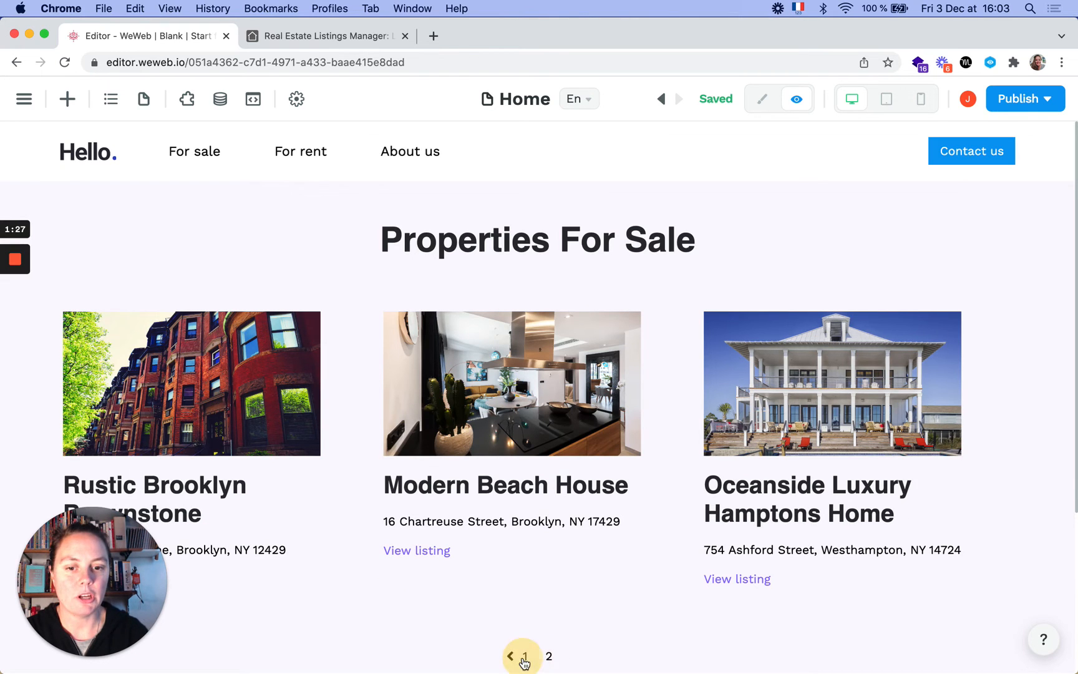
left_click(565, 655)
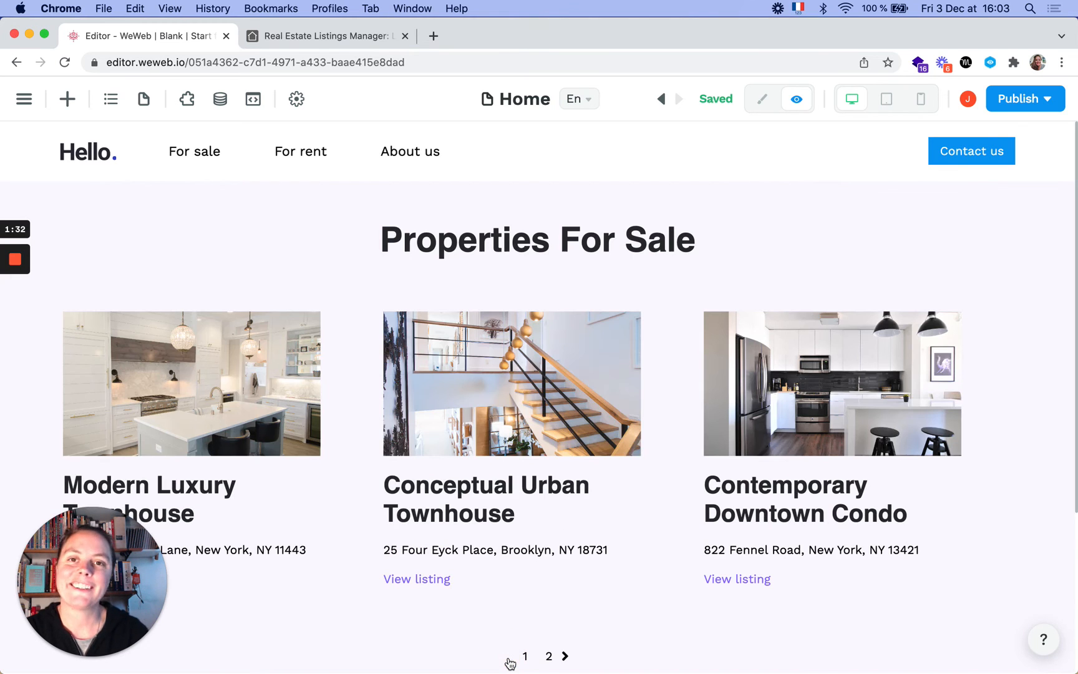
mouse_move(582, 430)
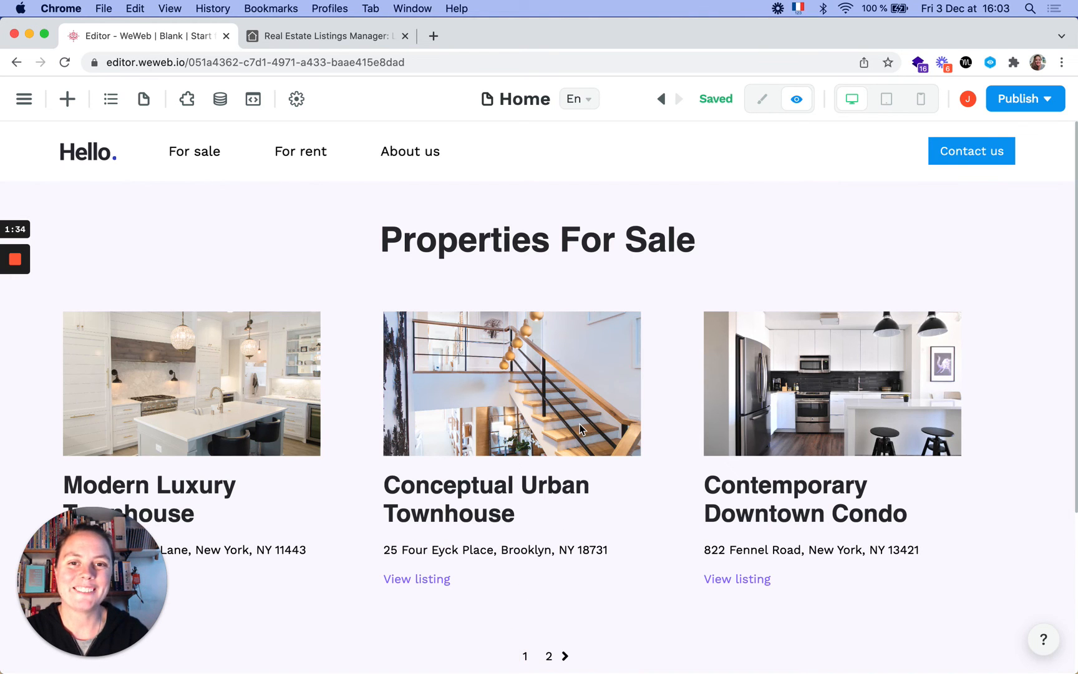